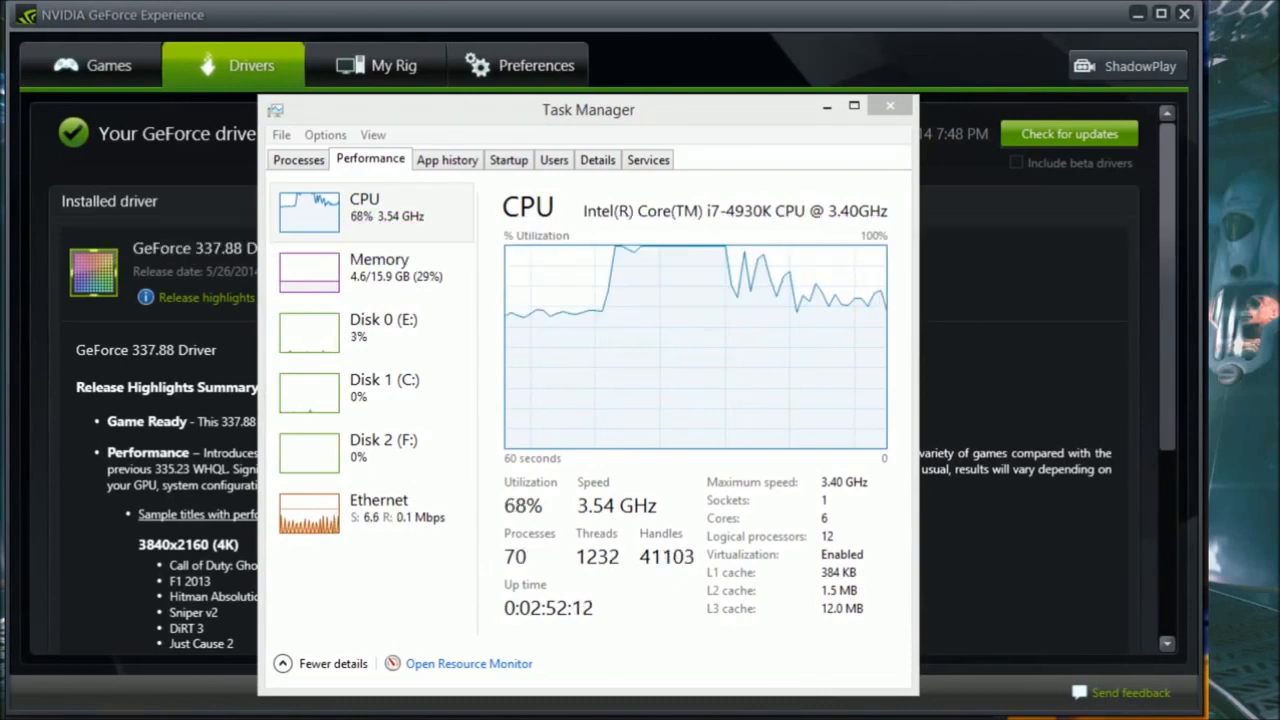
Shift the Task Manager CPU performance window rightward to reveal more of the GeForce driver page.
drag(588, 108, 730, 148)
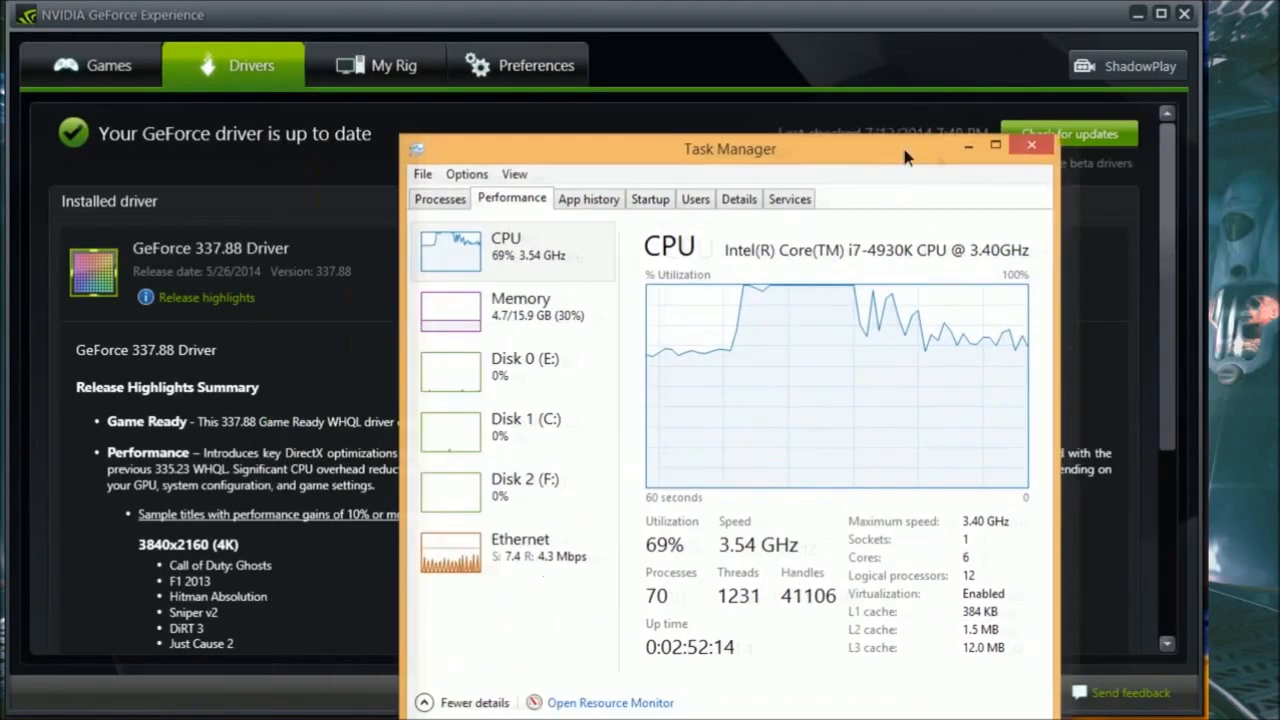